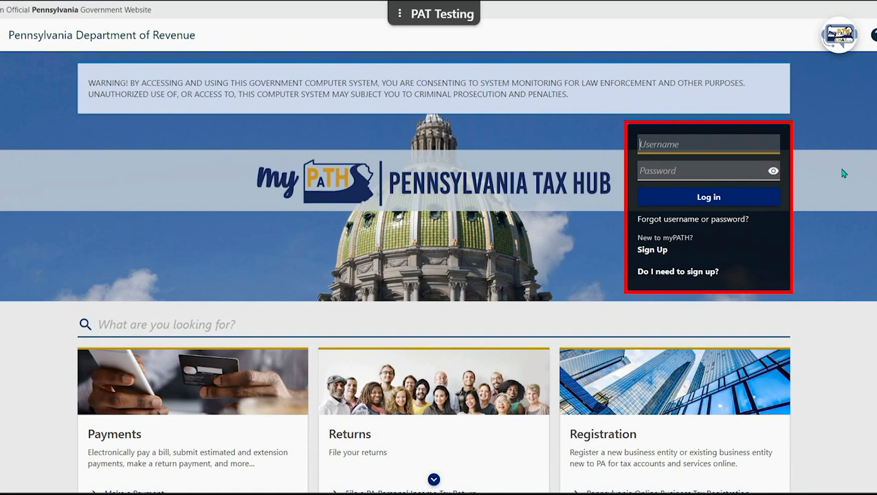
# Sign in to myPATH with username 'Jan' and the password
pyautogui.write('JaneTaxpayer')
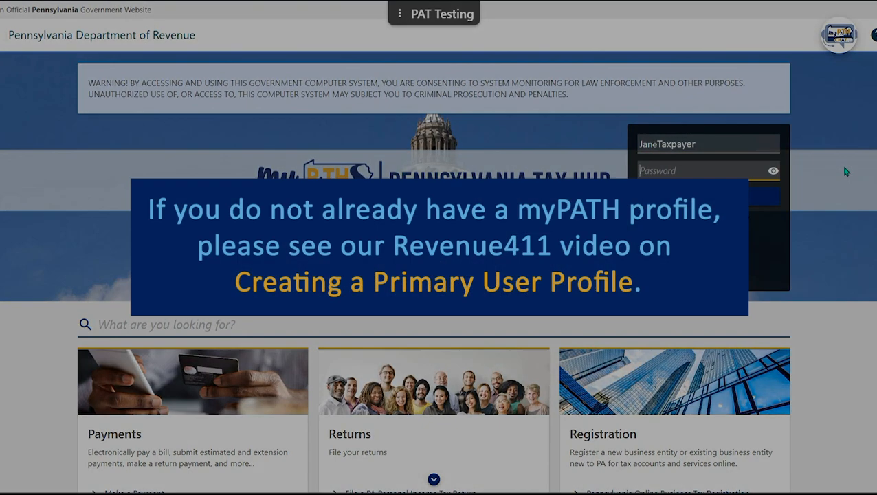
pyautogui.write('password')
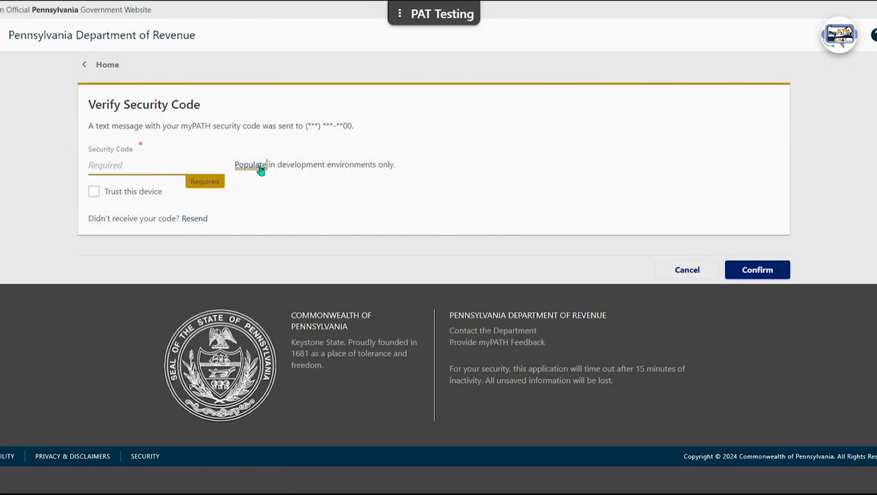
# Verify the security code and scroll to the Other Income Annual Reconciliation (REV-1667) card
pyautogui.click(756, 269)
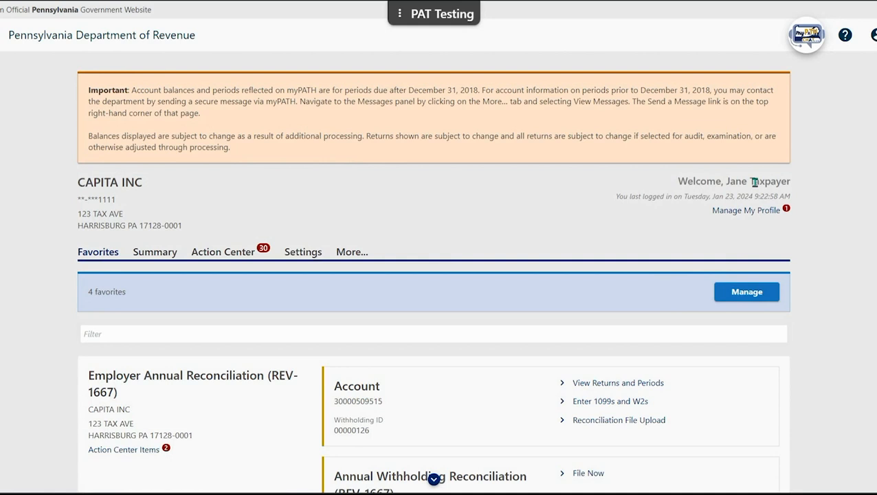
pyautogui.moveTo(866, 274)
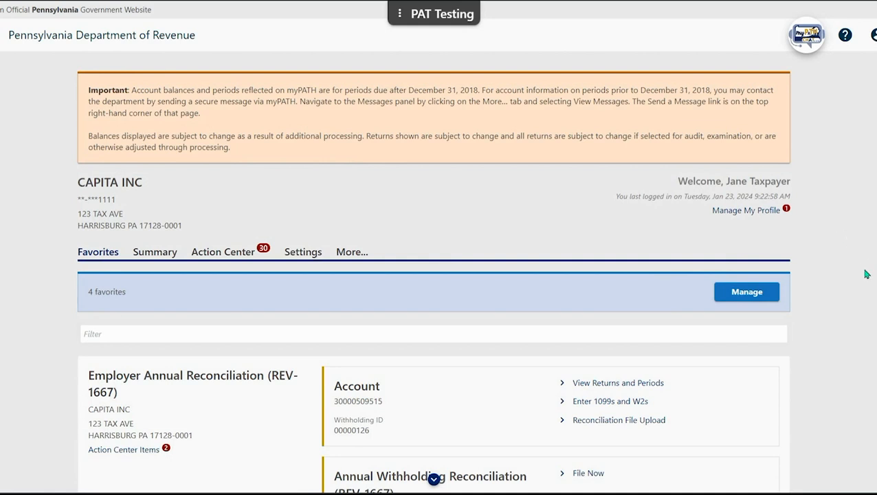
pyautogui.scroll(-3)
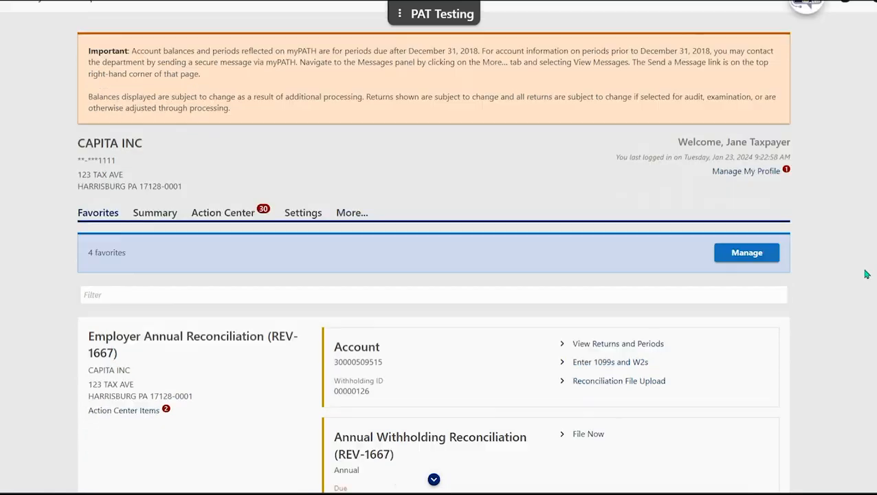
pyautogui.scroll(-3)
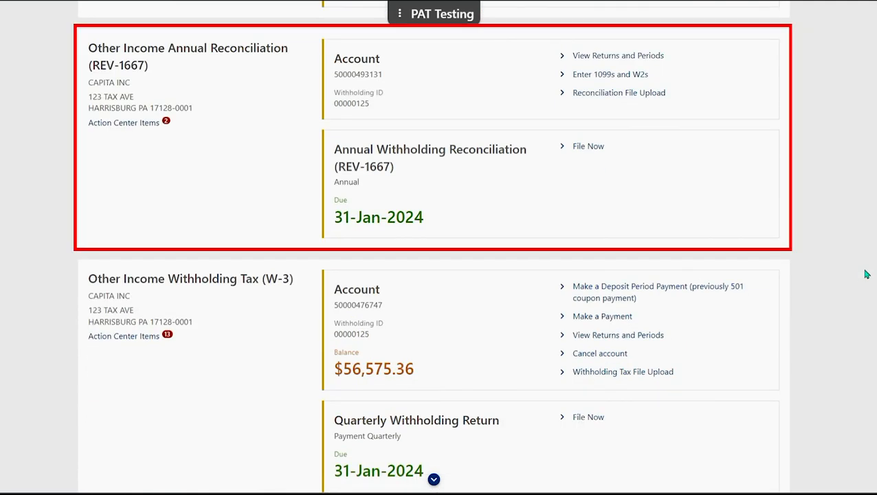
pyautogui.moveTo(797, 86)
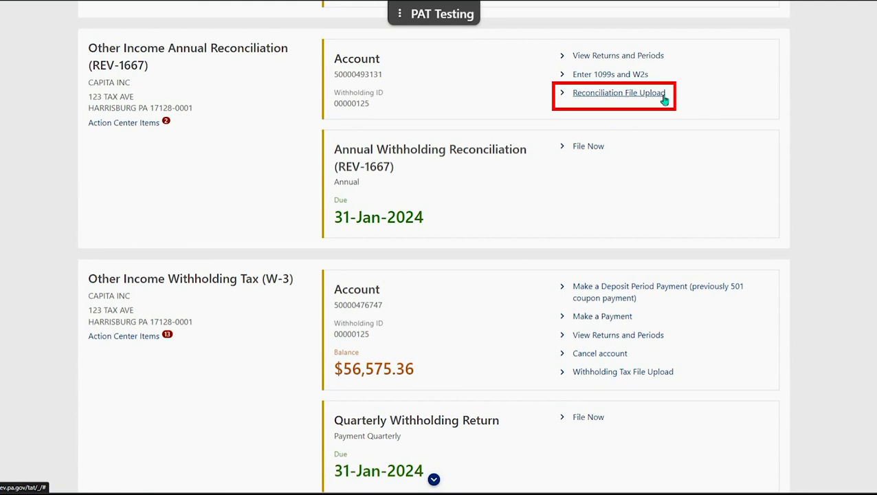
# Open Reconciliation File Upload on the REV-1667 account card
pyautogui.click(619, 92)
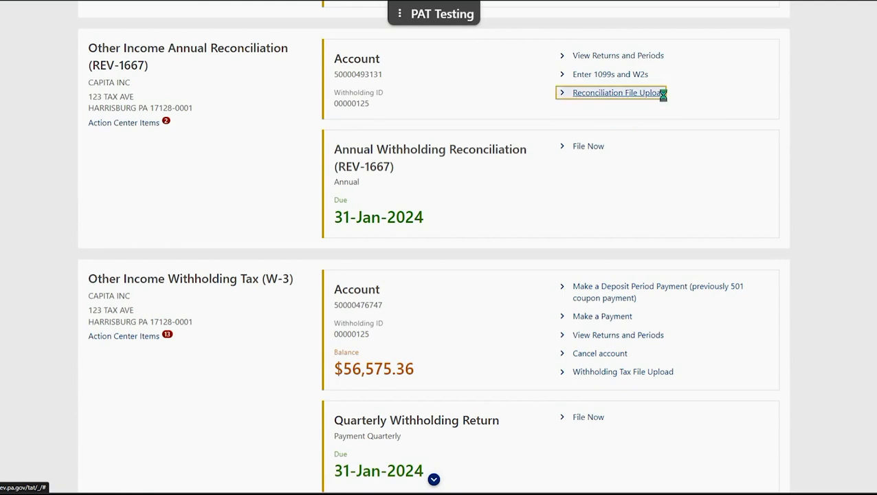
pyautogui.click(613, 92)
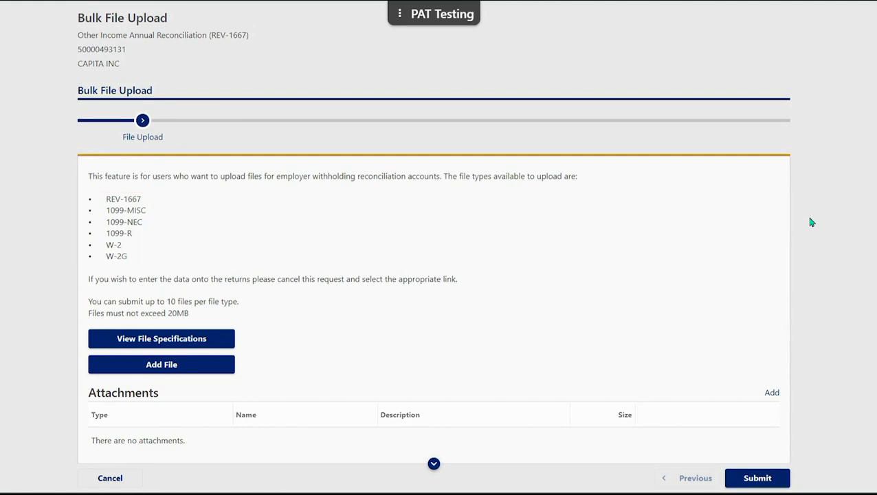
pyautogui.moveTo(726, 233)
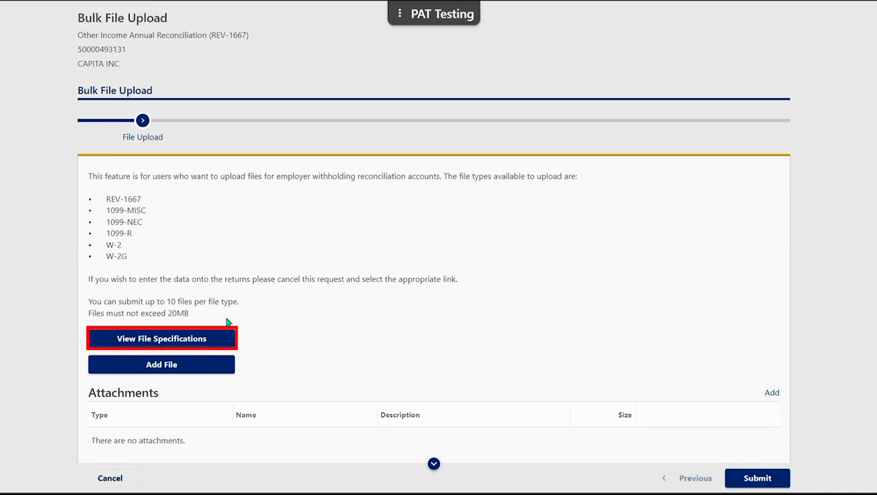
# Open the 1099-NEC Income Records specs via the Employer Withholding File Upload Specs
pyautogui.click(161, 338)
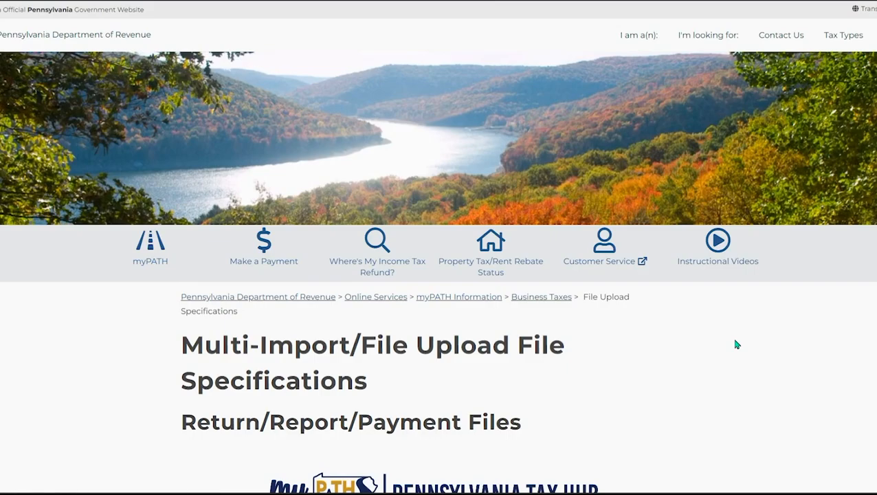
pyautogui.scroll(-3)
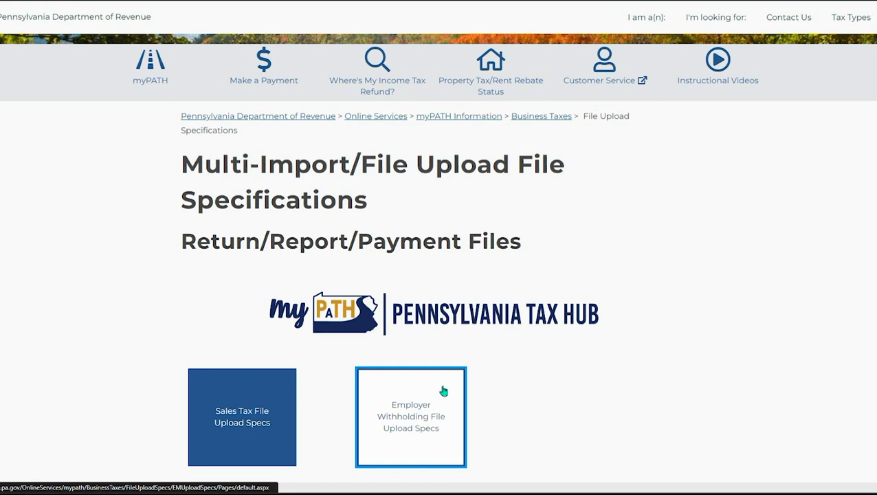
pyautogui.click(411, 416)
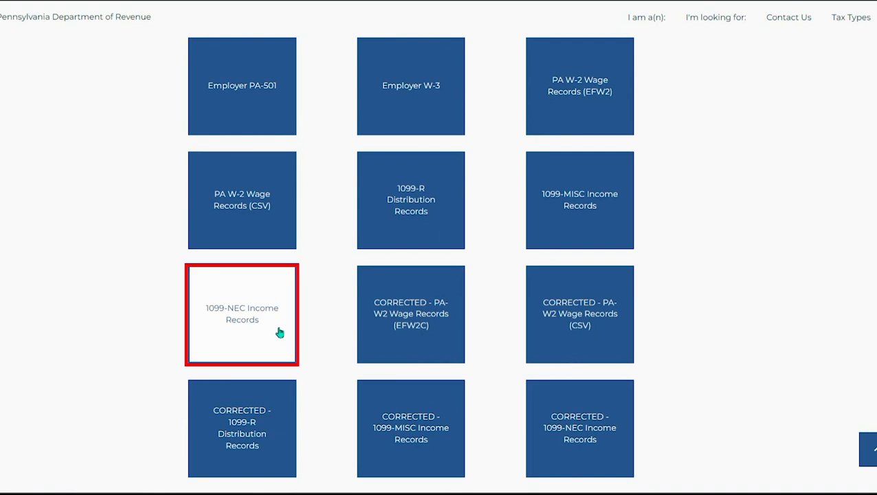
pyautogui.click(242, 313)
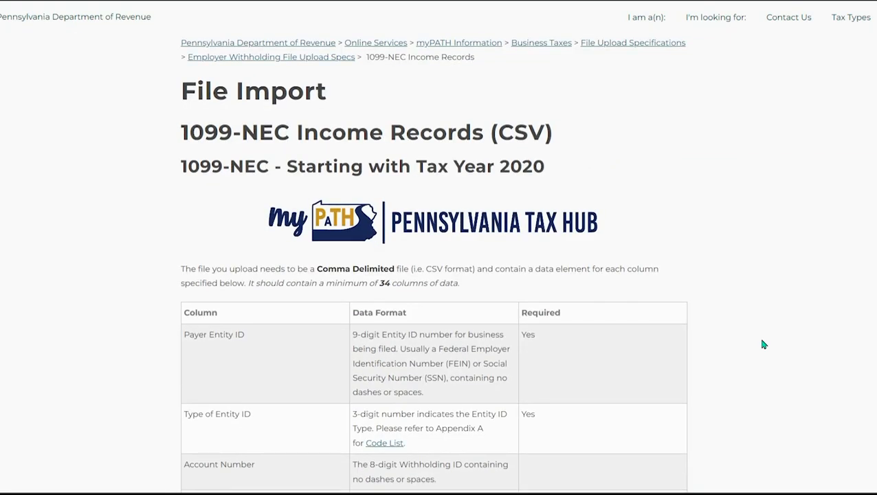
# Scroll through the 1099-NEC column specification table, then return to Bulk File Upload
pyautogui.scroll(-3)
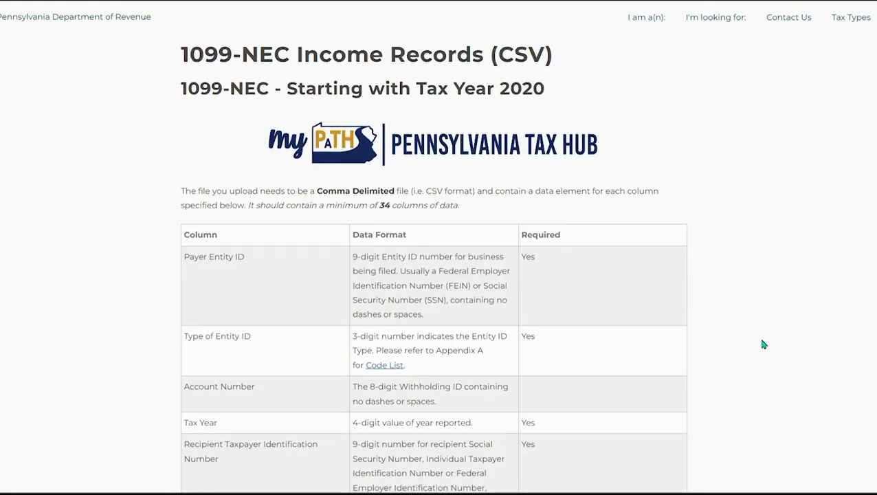
pyautogui.scroll(-3)
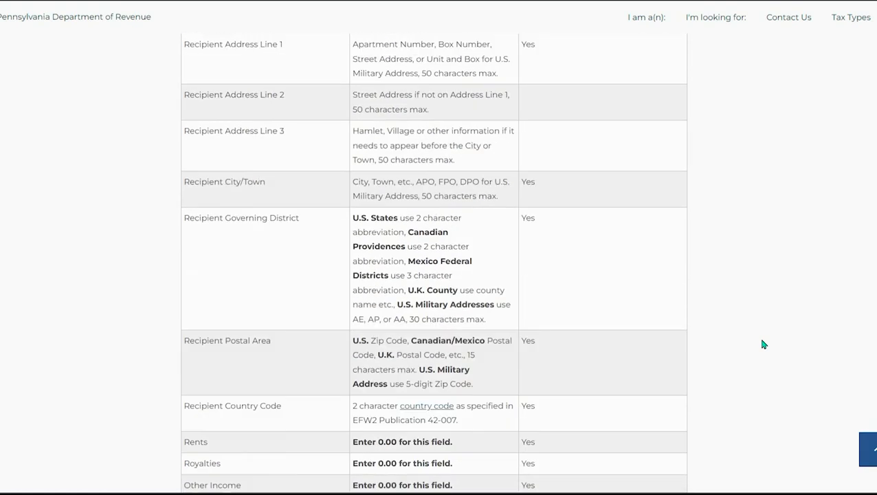
pyautogui.scroll(-3)
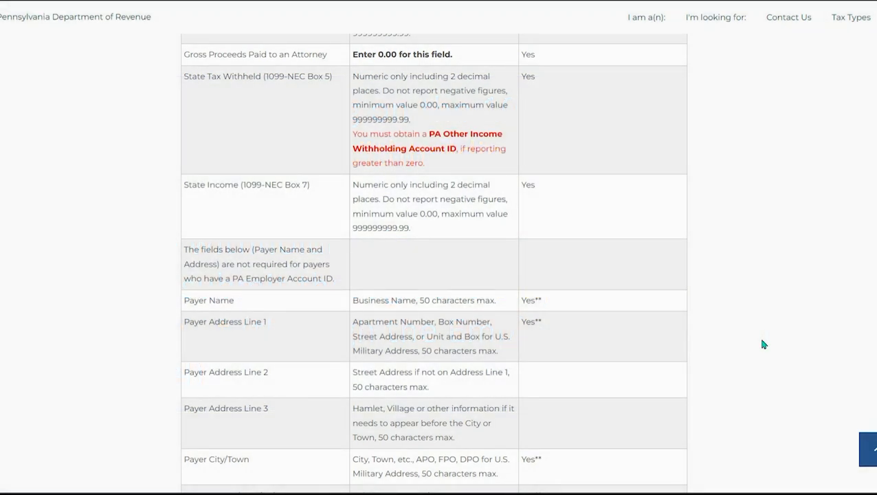
pyautogui.scroll(-3)
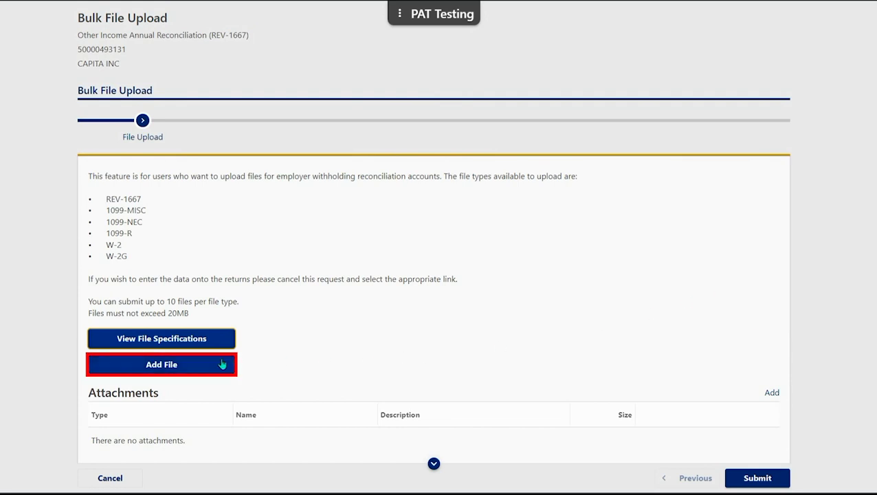
# Add a file of type 1099-NEC (CSV) with description '1099-NEC'
pyautogui.click(161, 364)
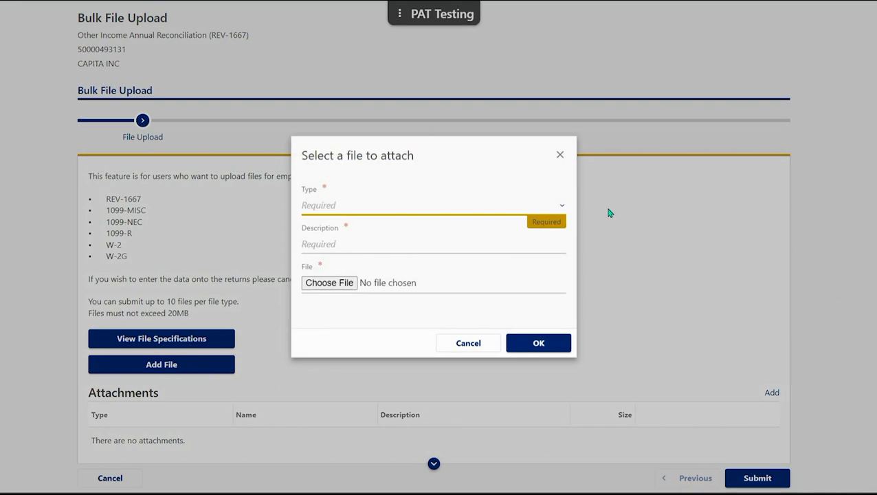
pyautogui.moveTo(563, 208)
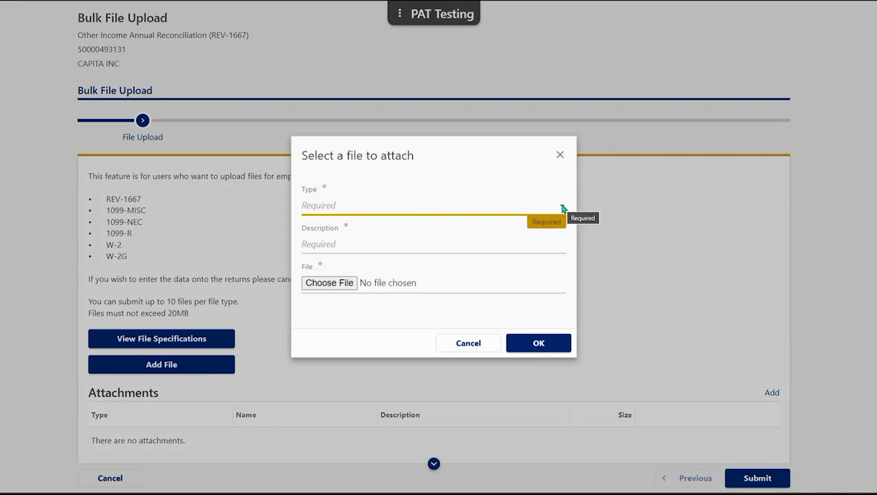
pyautogui.click(433, 205)
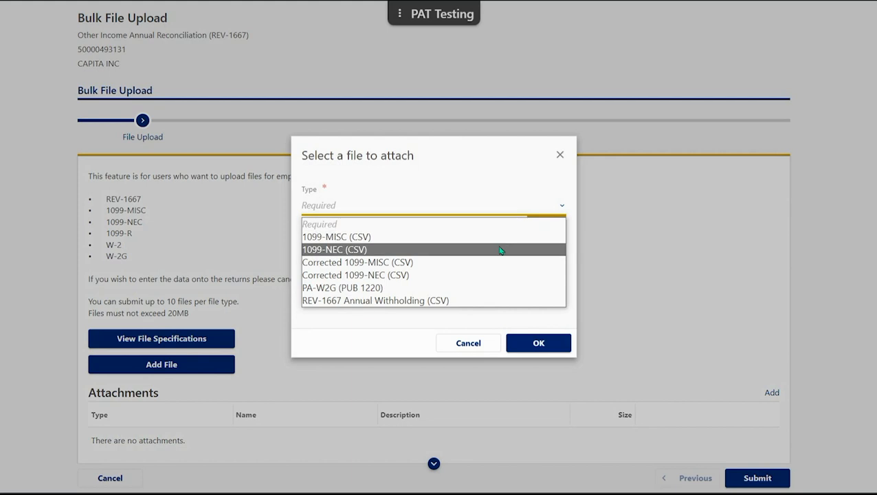
pyautogui.click(334, 248)
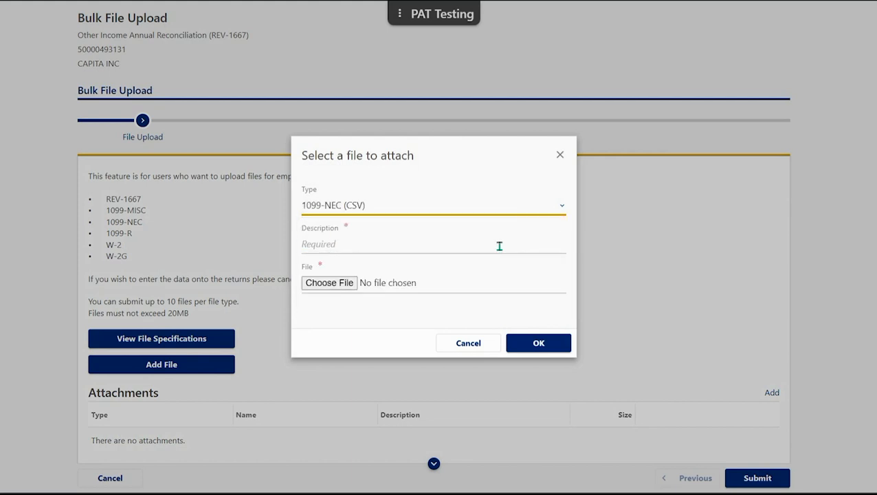
pyautogui.moveTo(516, 246)
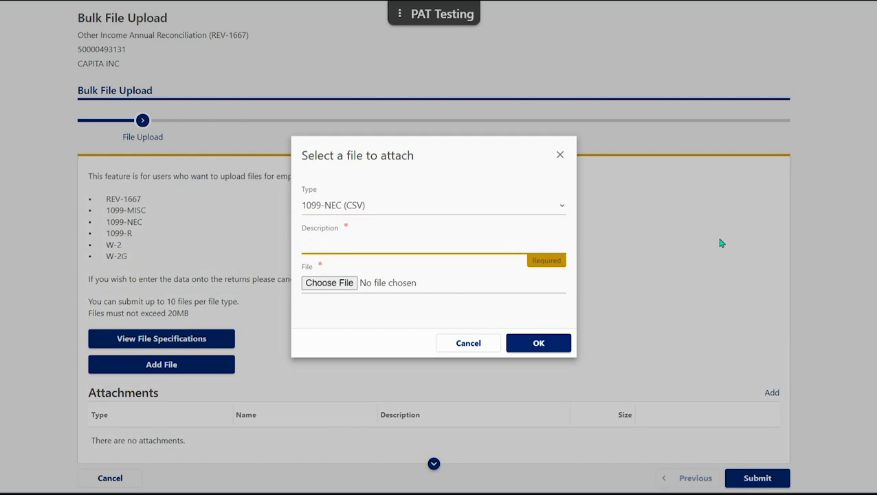
pyautogui.write('1099-NEC')
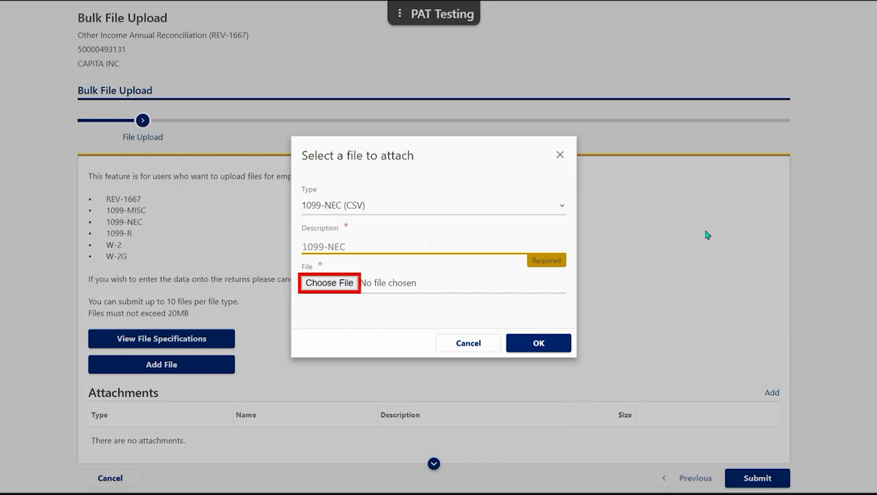
# Attach '1099-nec (test).csv' and confirm so it passes validation
pyautogui.click(329, 282)
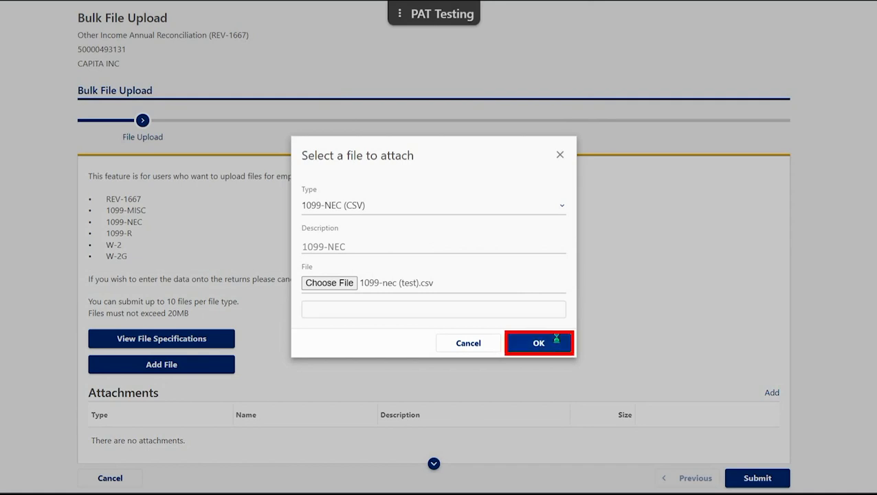
pyautogui.click(538, 342)
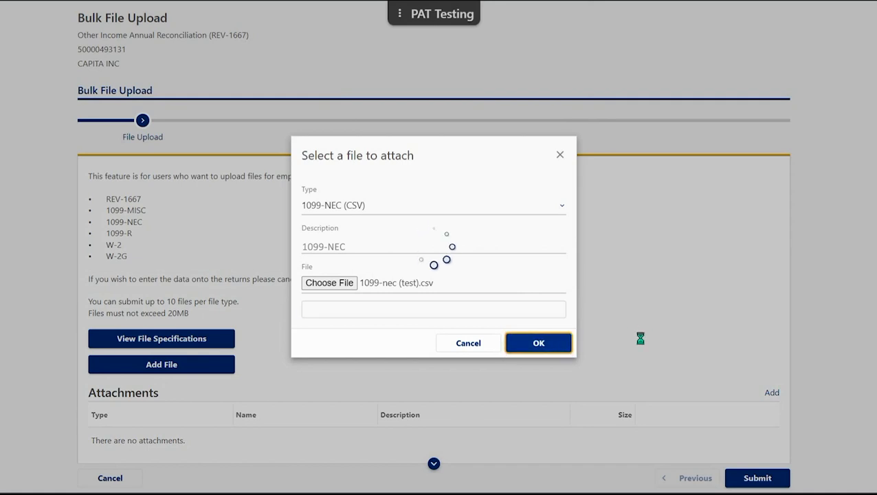
pyautogui.click(538, 343)
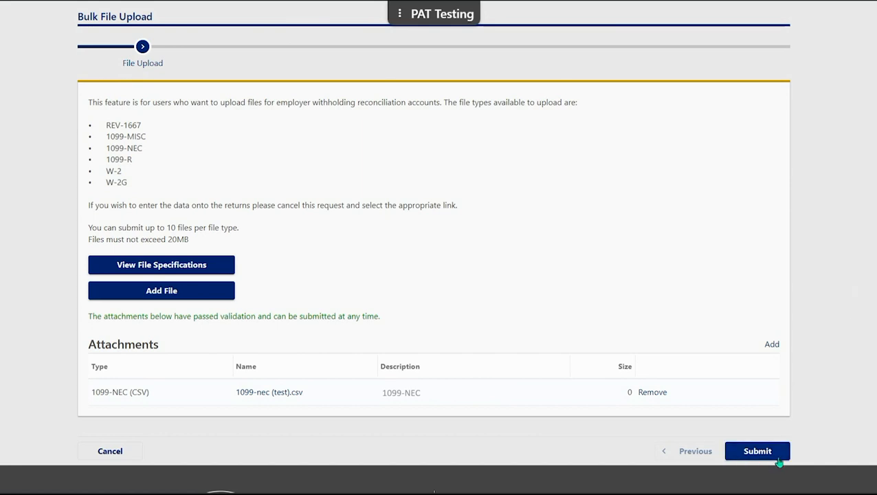
pyautogui.click(757, 451)
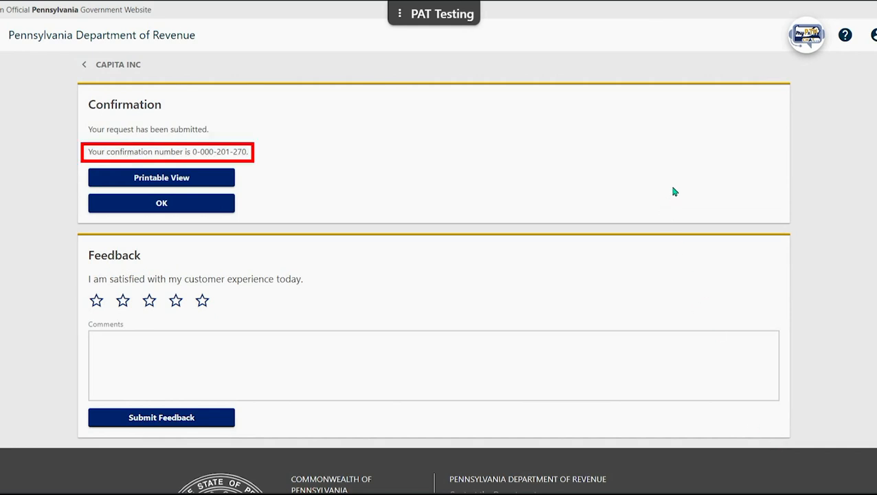
pyautogui.moveTo(590, 192)
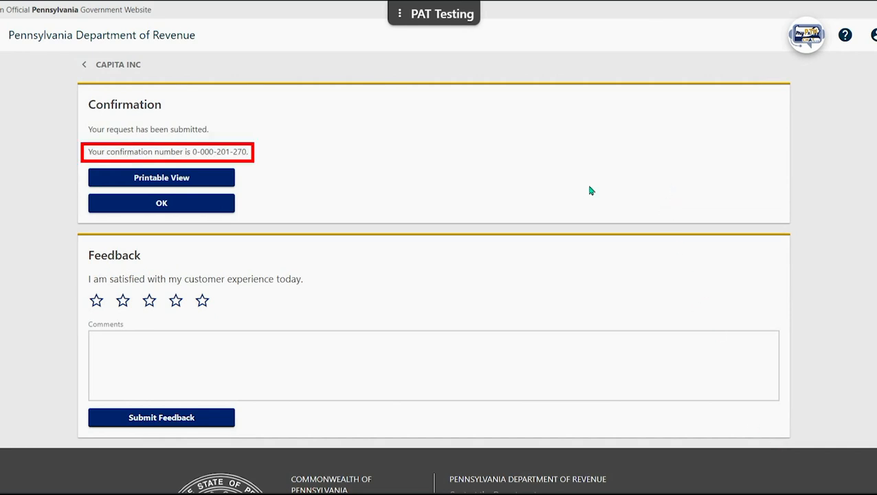